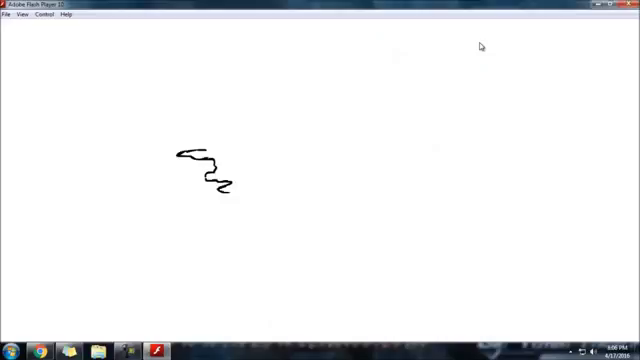
Trace the wavy black border line from its left end far across the white stage
drag(230, 190, 415, 215)
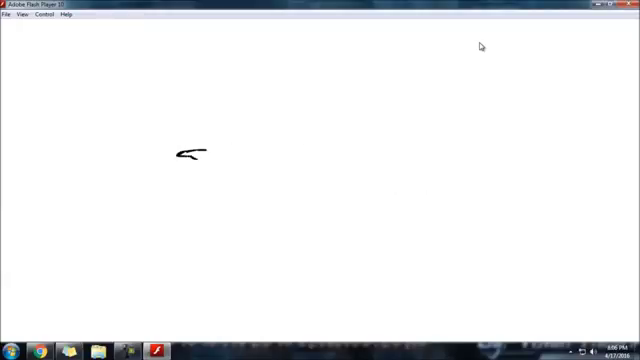
drag(190, 155, 245, 195)
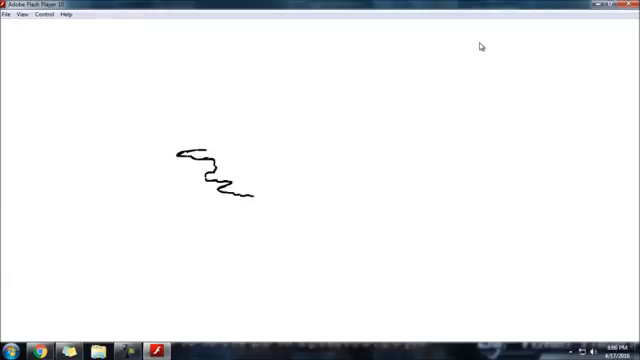
drag(245, 190, 460, 218)
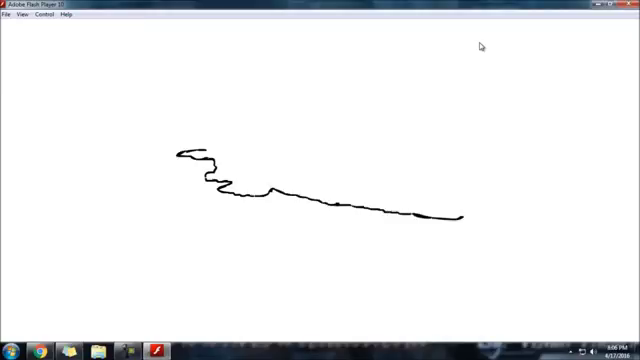